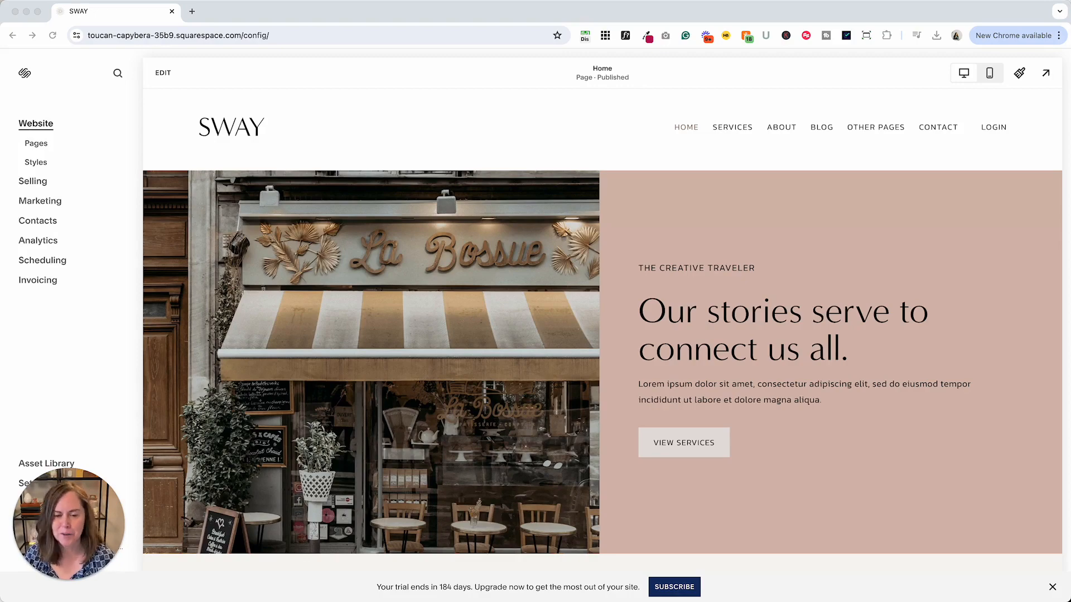
Step: Scroll the home page preview down to the footer with contact email and quick links
scroll(down, 3)
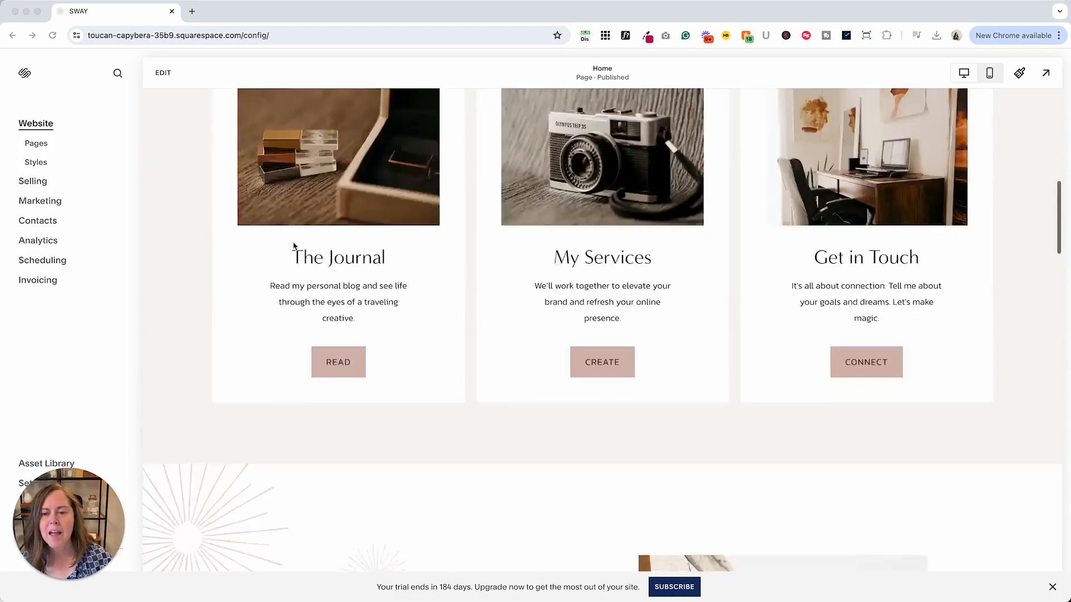
scroll(down, 3)
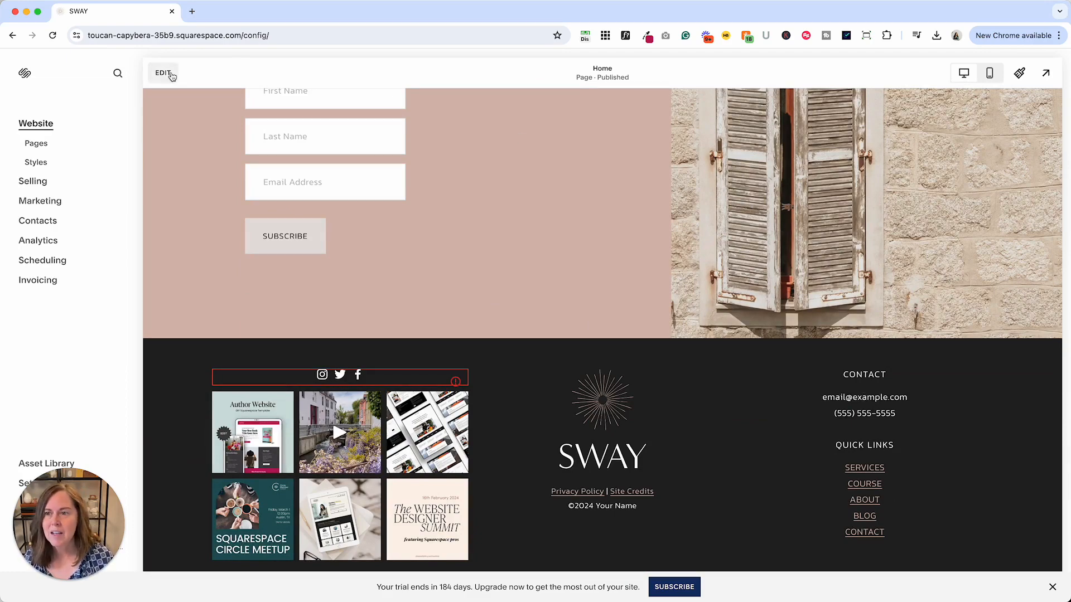
Step: Enter footer editing and select the contact email address text in its text block
click(163, 73)
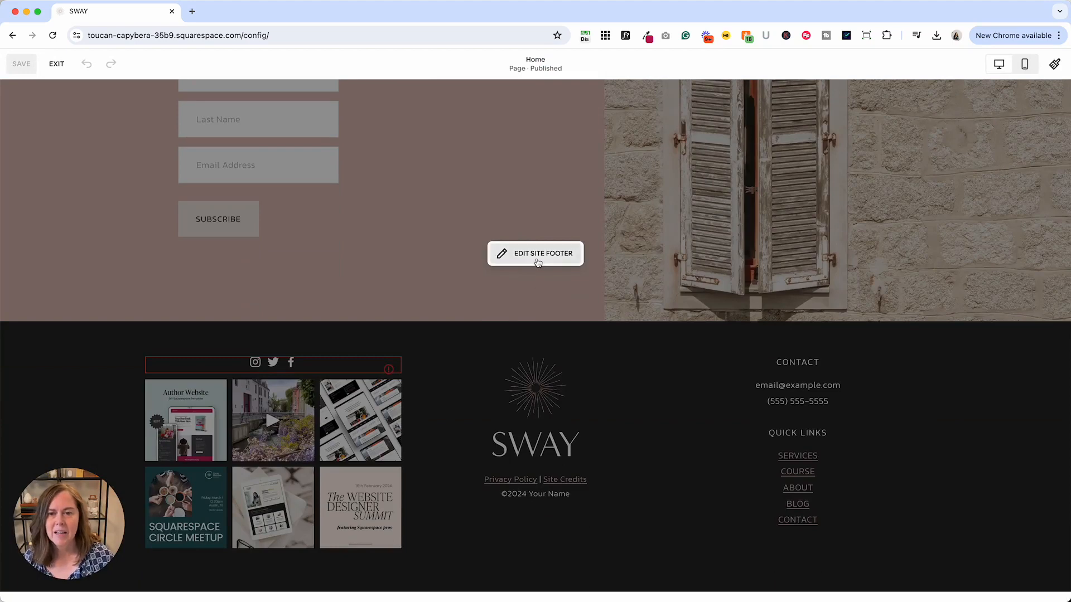
click(534, 253)
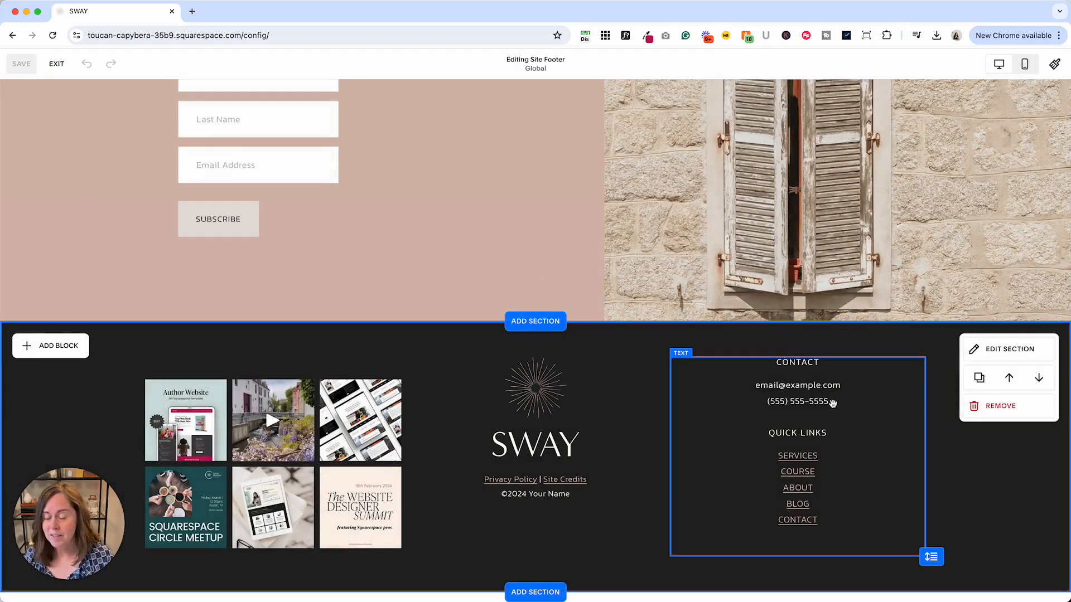
click(796, 385)
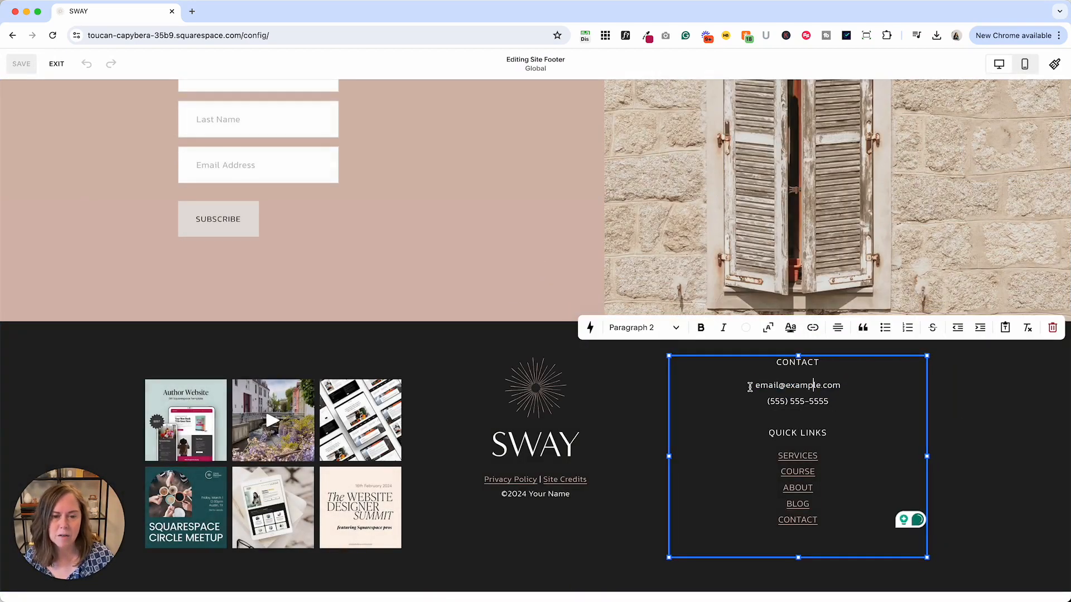
double_click(797, 384)
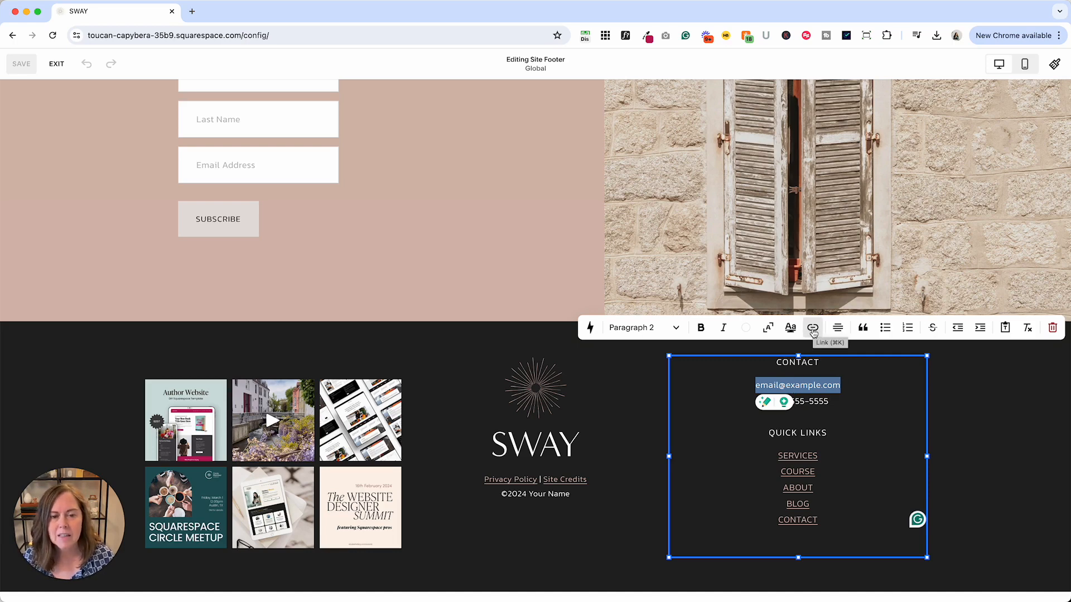
Step: Link the selected email text as an Email (mailto) link to 'your' at 'domain.com' and apply it
click(813, 328)
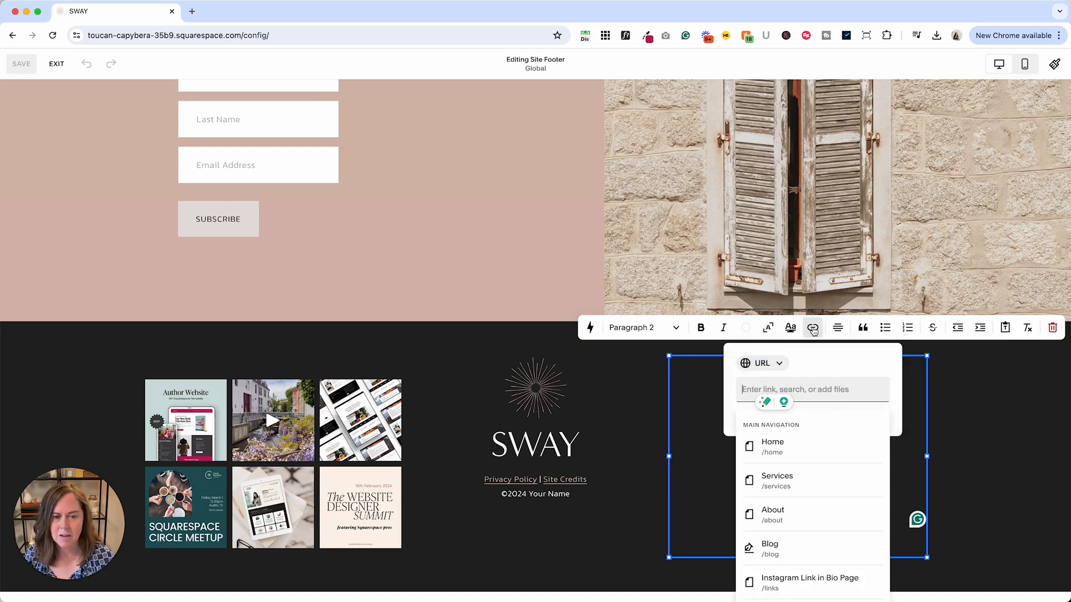
click(760, 363)
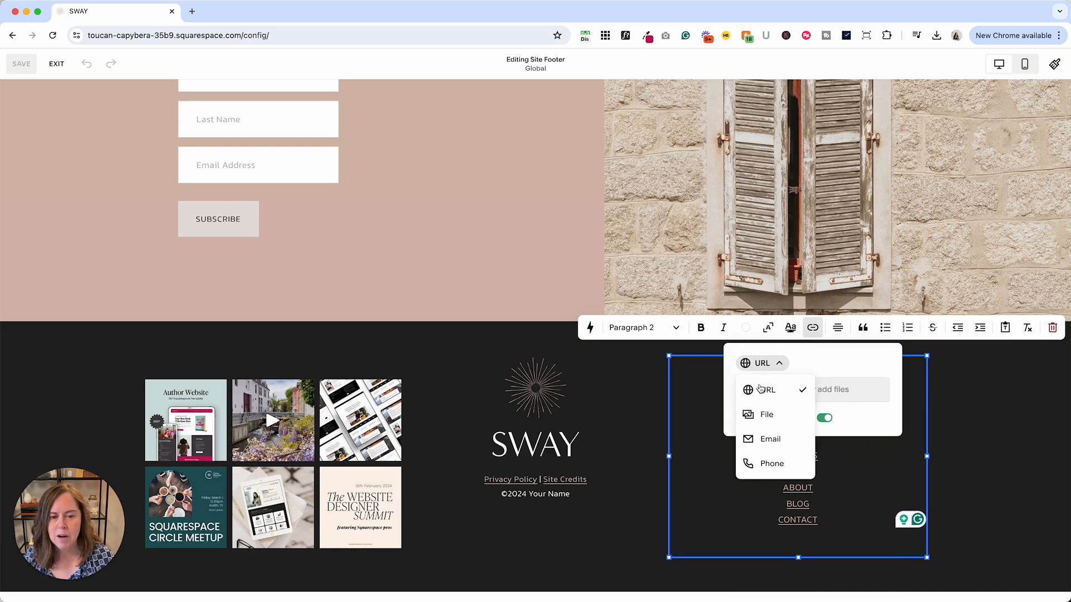
click(770, 438)
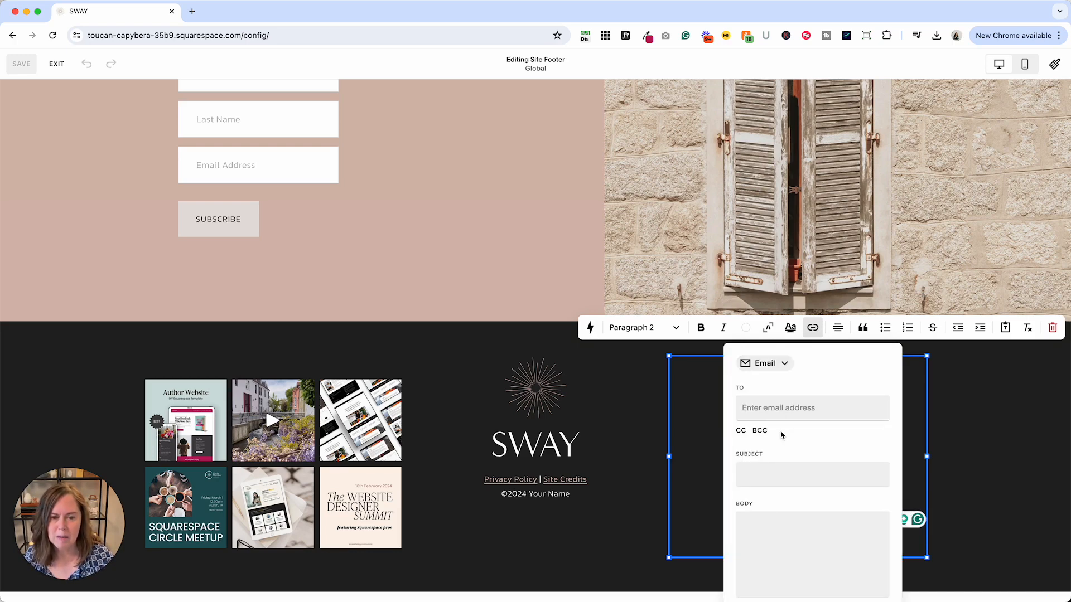
text(youremail@your)
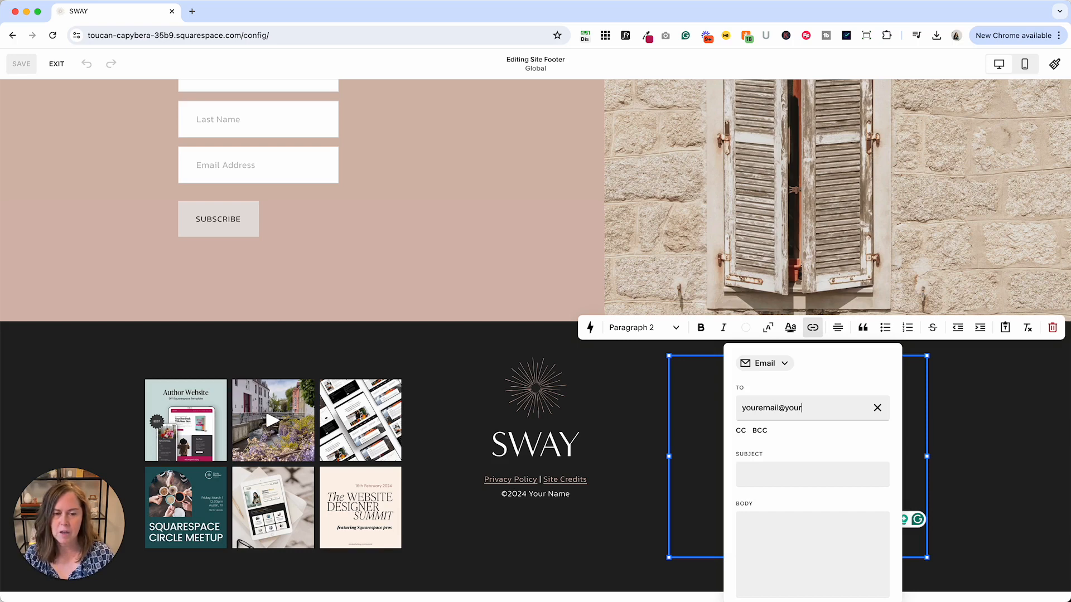
text(domain.com)
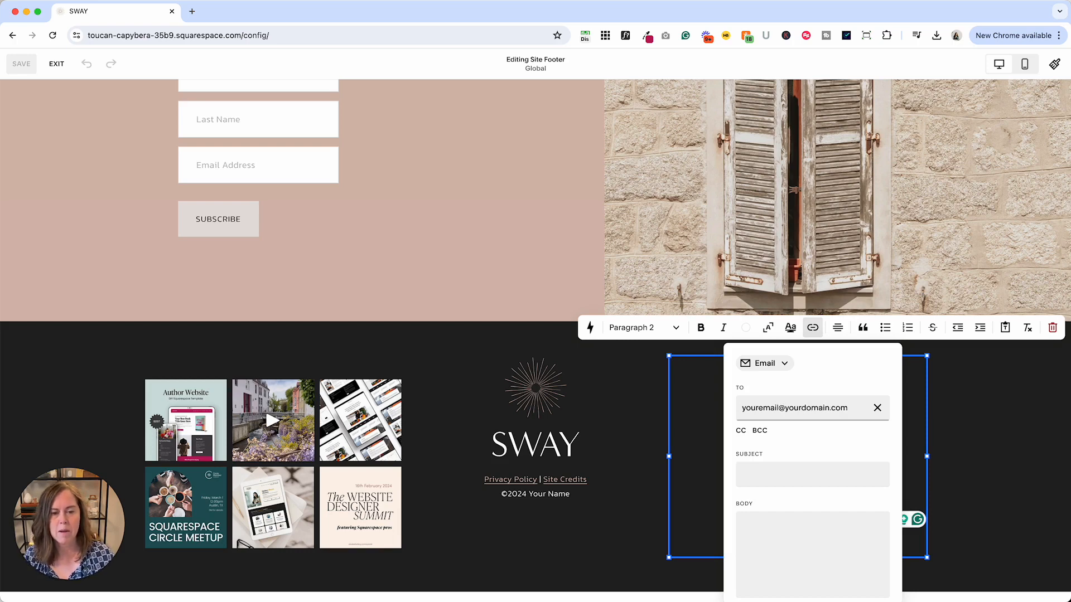
click(739, 431)
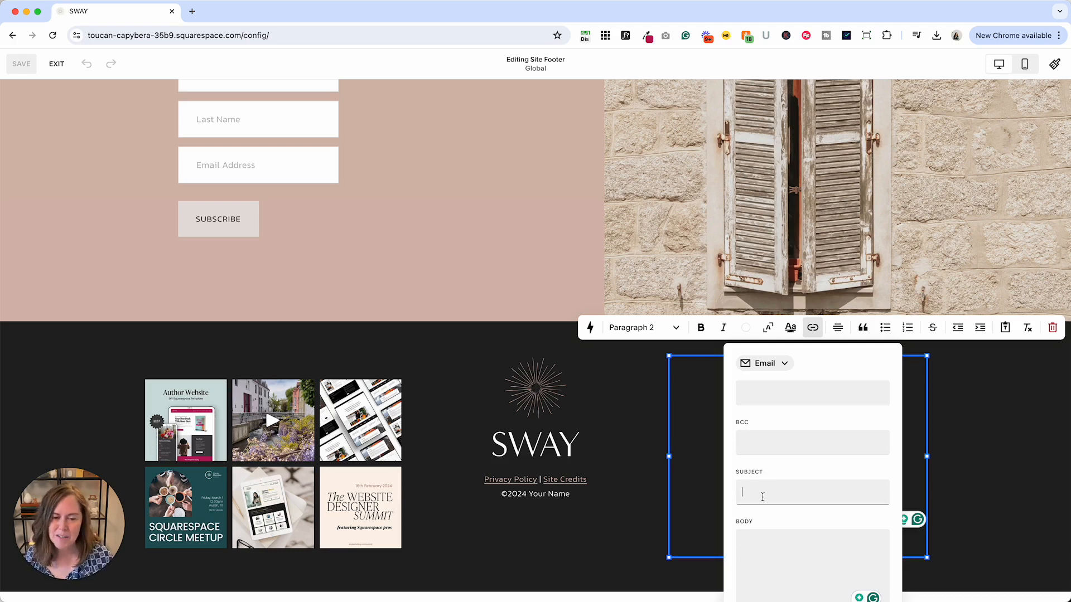
click(812, 560)
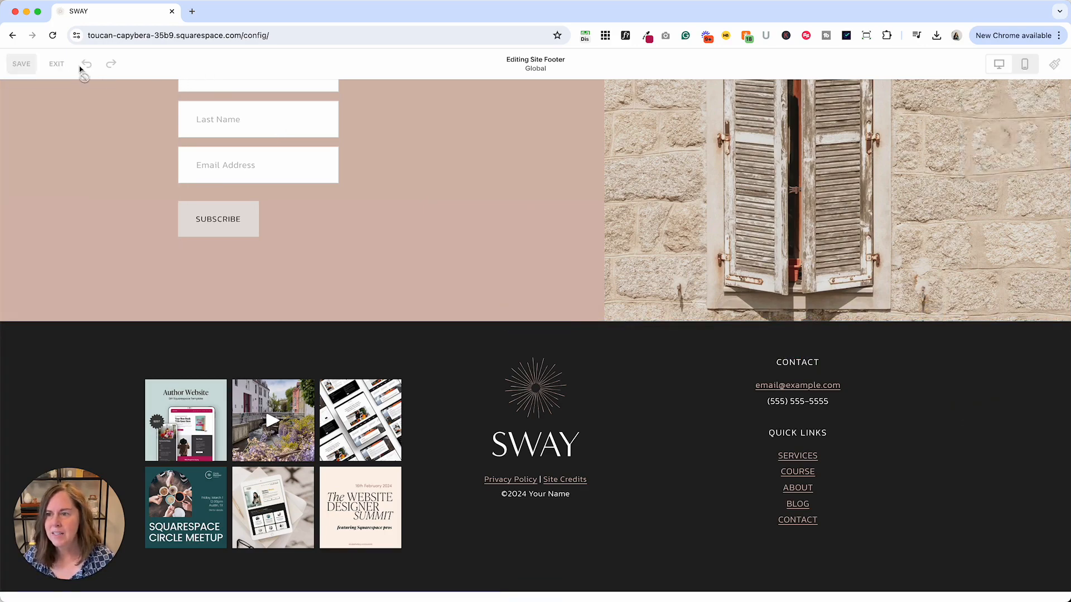
Step: Exit the footer editor saving the change, showing the email underlined in the preview
click(57, 63)
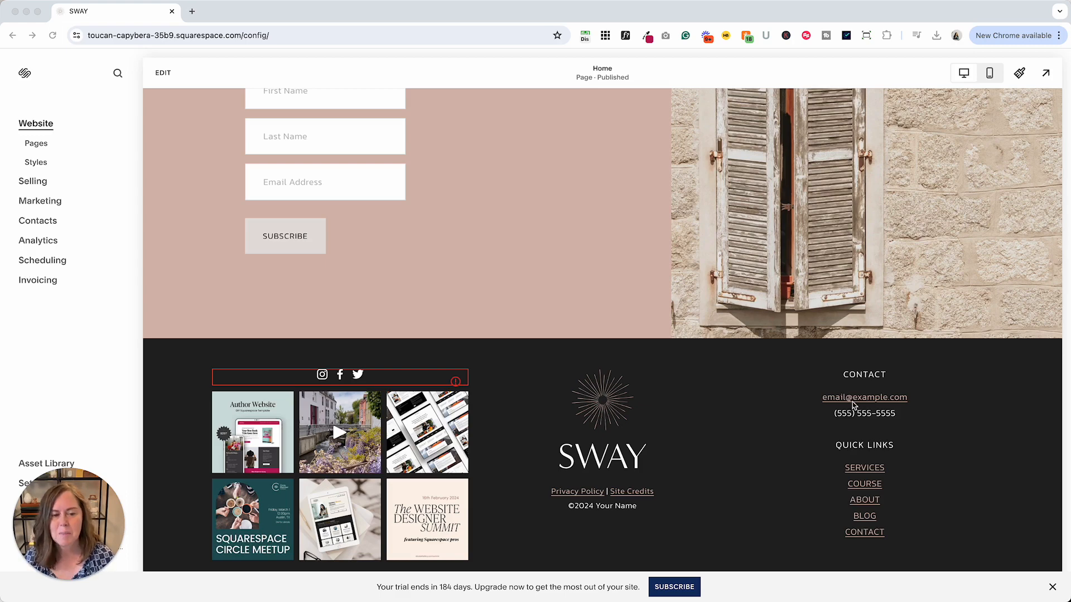
mouse_move(907, 405)
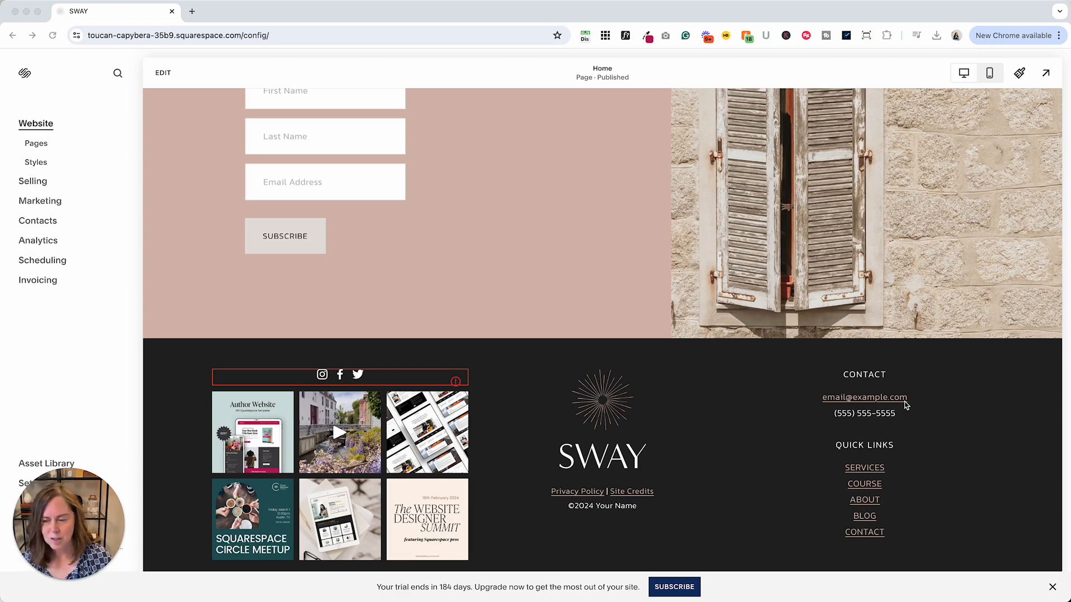